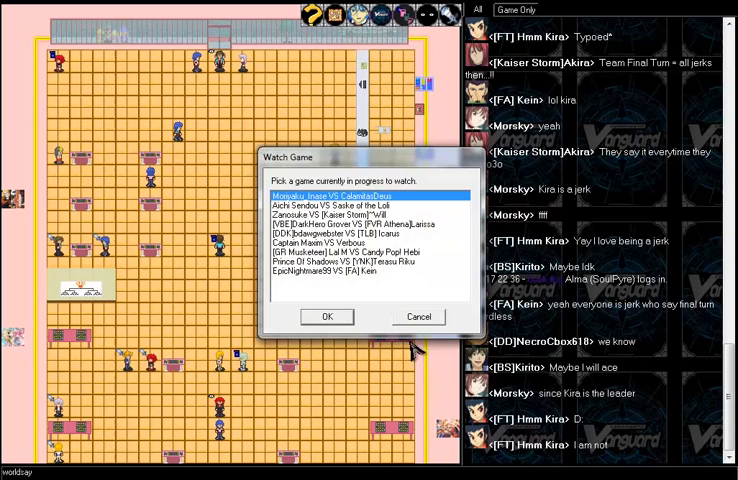
# Cancel the Watch Game dialog so the lobby returns without spectating a match
pyautogui.click(417, 316)
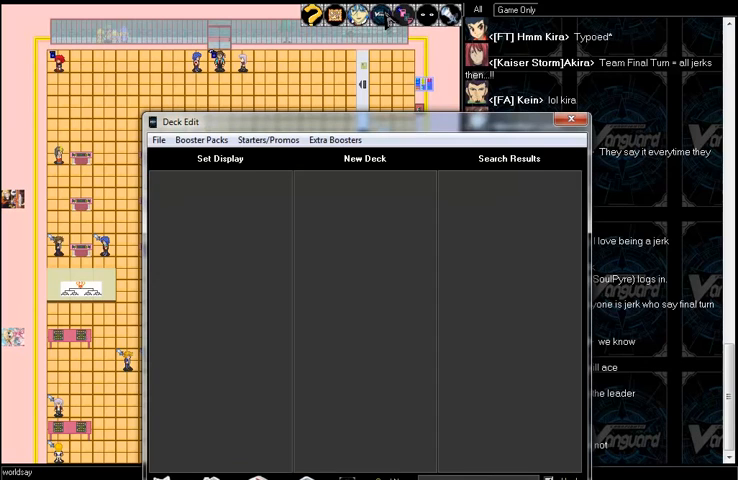
# Move the Deck Edit window upward so its card search filters are fully visible
pyautogui.moveTo(181, 121); pyautogui.dragTo(147, 62)
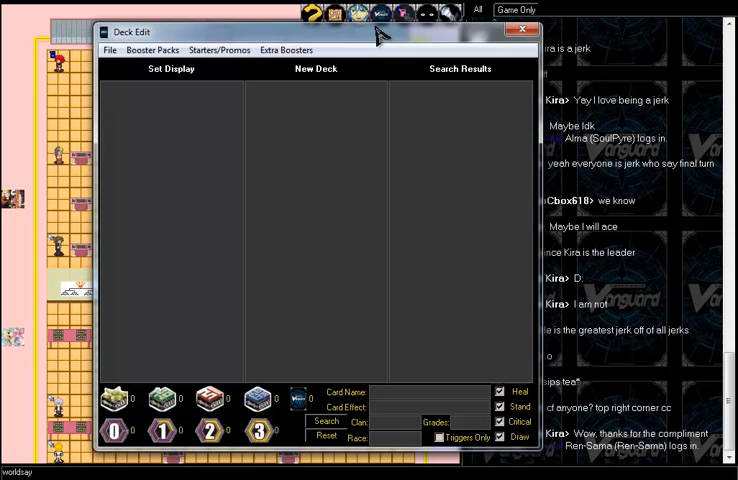
# Scroll through the empty deck editor panels while the window sits further left
pyautogui.scroll(-3)
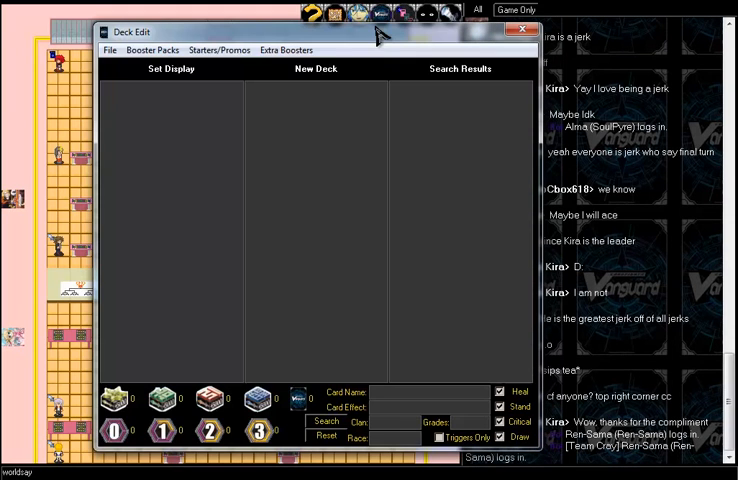
pyautogui.scroll(-3)
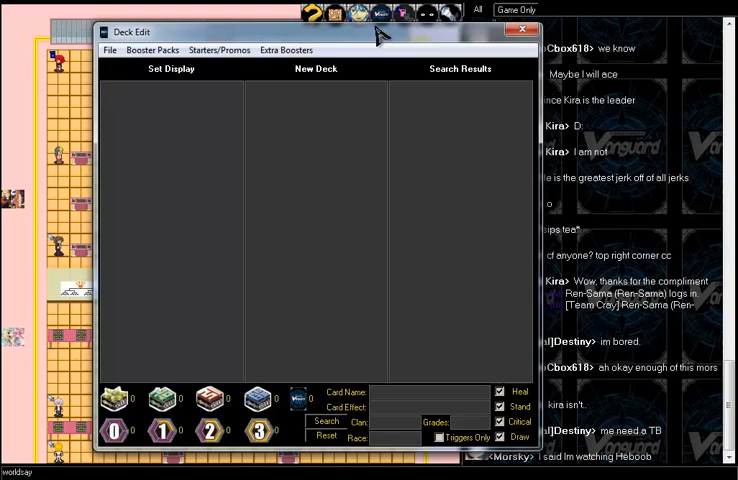
pyautogui.scroll(-3)
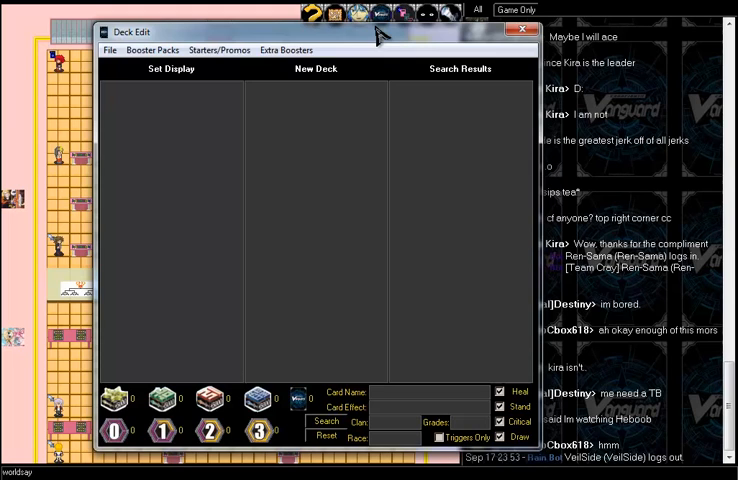
pyautogui.scroll(-3)
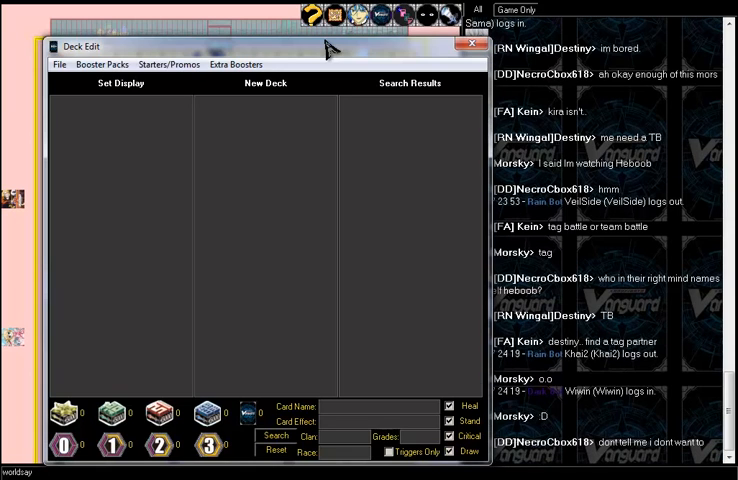
# Scroll the empty deck editor now placed in the top-left corner
pyautogui.scroll(-3)
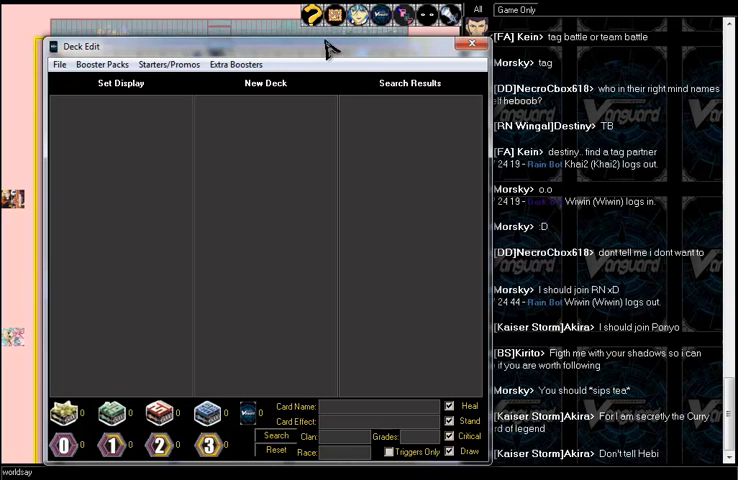
pyautogui.scroll(-3)
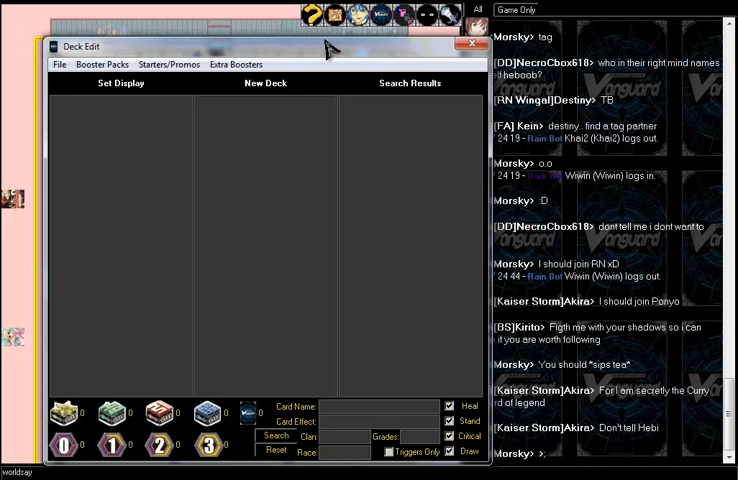
pyautogui.moveTo(234, 45)
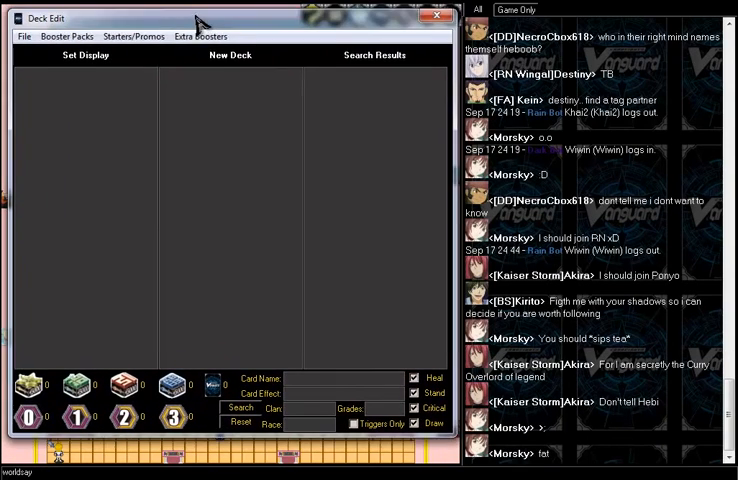
# Nudge the Deck Edit window into place and show the Booster Packs list
pyautogui.moveTo(195, 23); pyautogui.dragTo(205, 20)
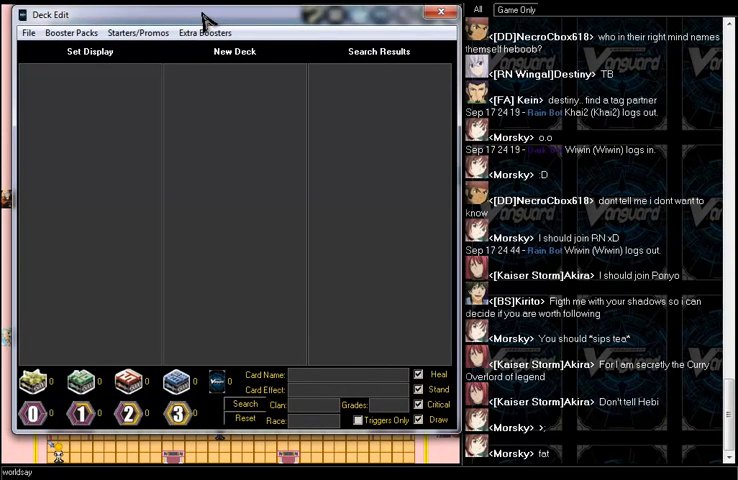
pyautogui.scroll(-3)
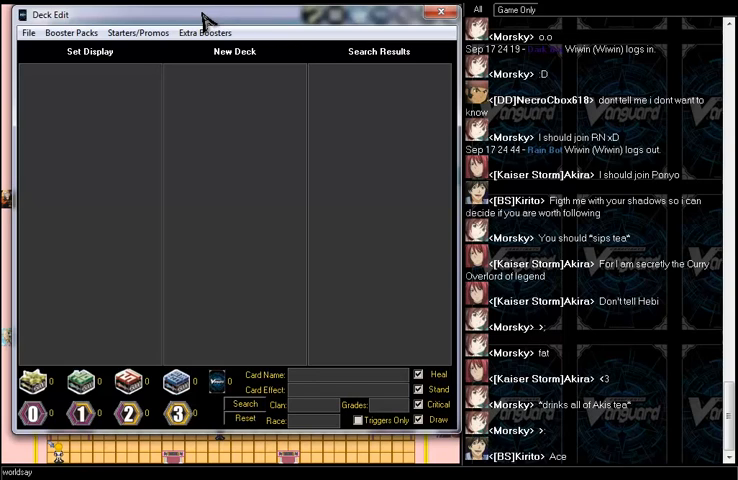
pyautogui.scroll(-3)
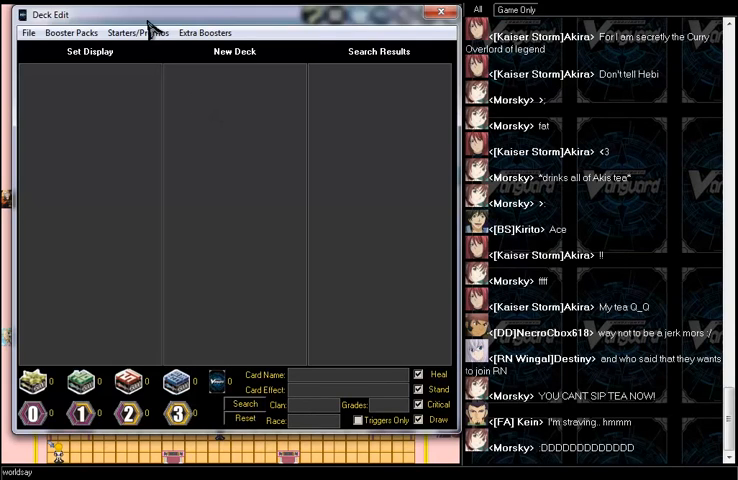
pyautogui.click(71, 32)
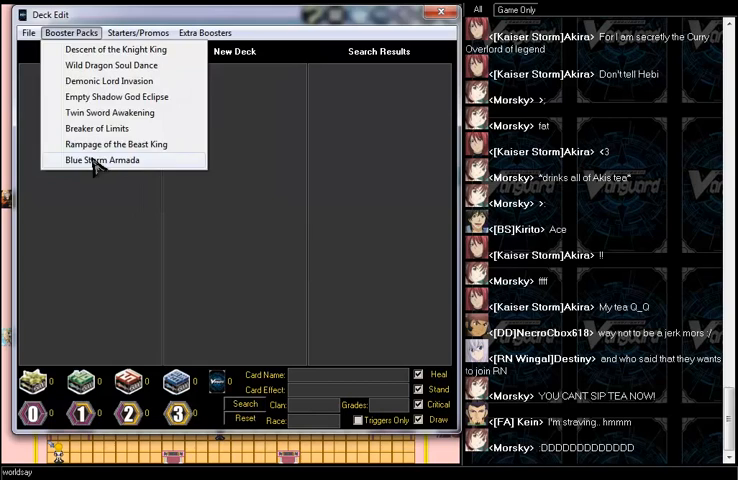
# Load the Blue Storm Armada card list and browse down to Night Queen Musketeer, Daniel
pyautogui.click(102, 160)
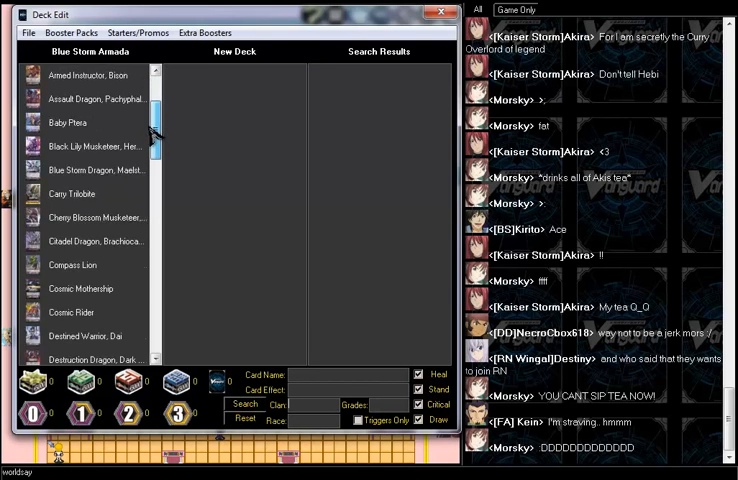
pyautogui.scroll(-3)
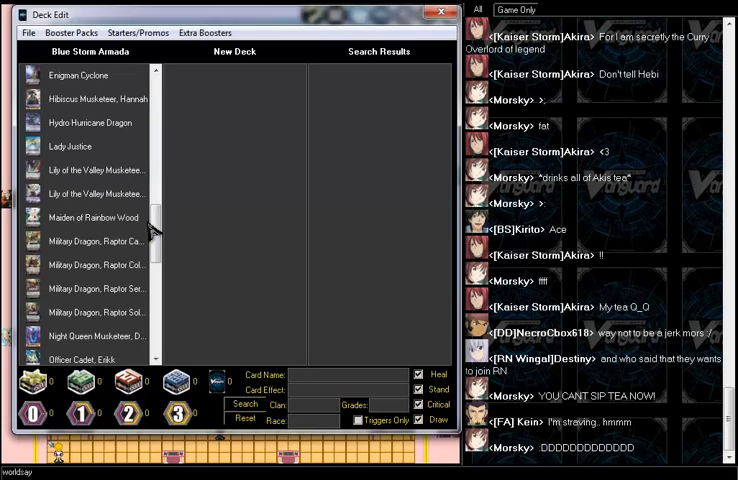
pyautogui.moveTo(368, 127)
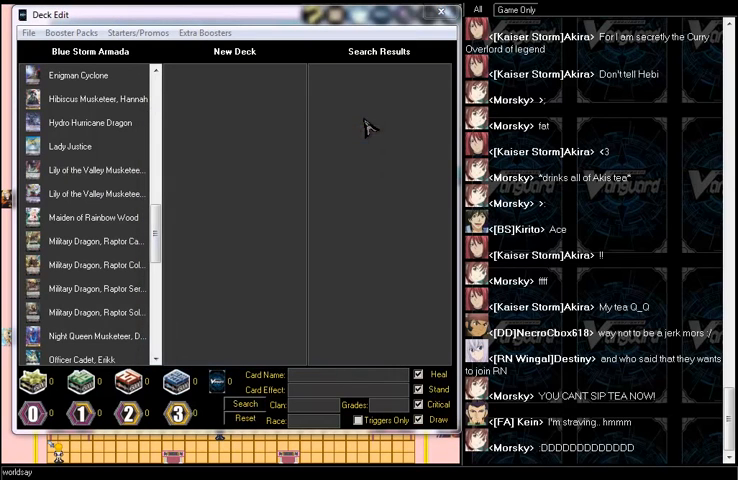
pyautogui.scroll(-3)
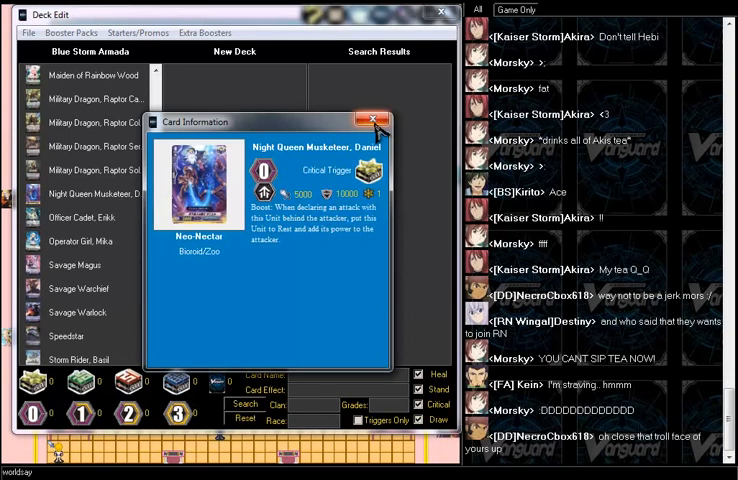
# Close Daniel's details, view the Arboros Dragon cards up to grade 3, then close Card Information
pyautogui.click(373, 121)
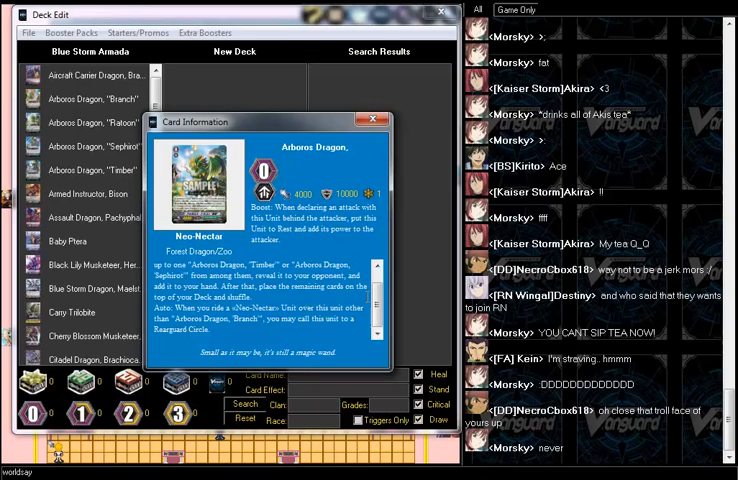
pyautogui.click(373, 120)
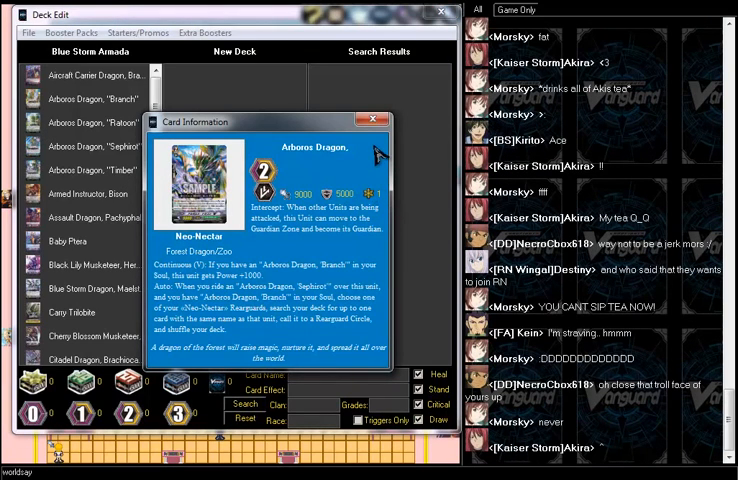
pyautogui.click(373, 120)
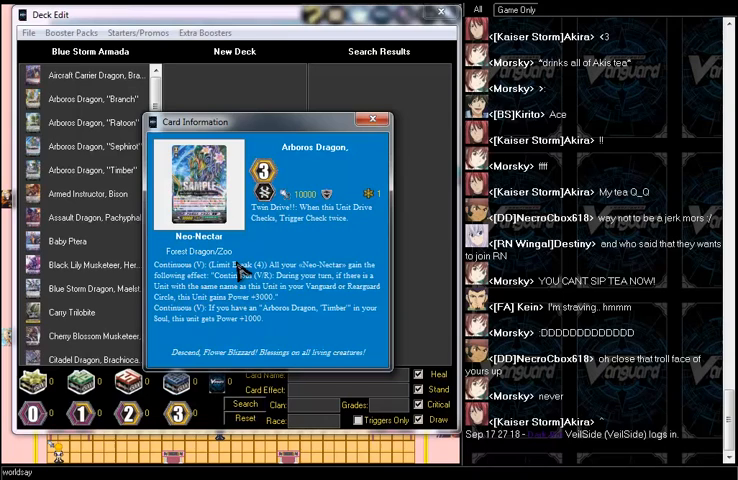
pyautogui.click(372, 120)
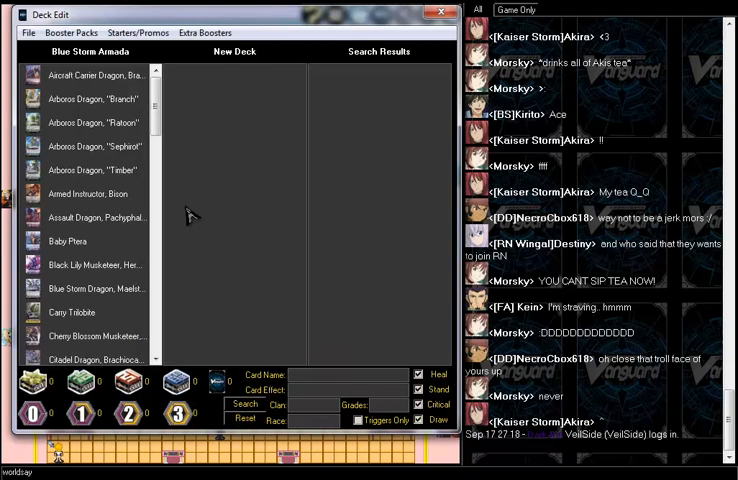
pyautogui.moveTo(160, 120)
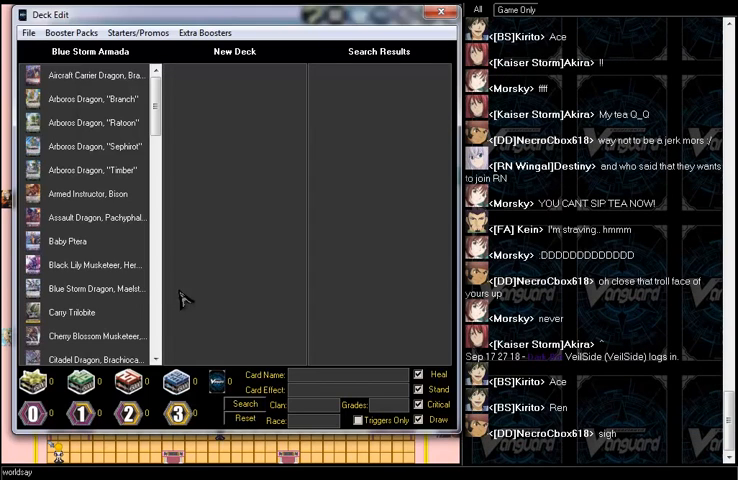
# Browse the Blue Storm Armada list to pick a grade 3 unit for the New Deck
pyautogui.scroll(-3)
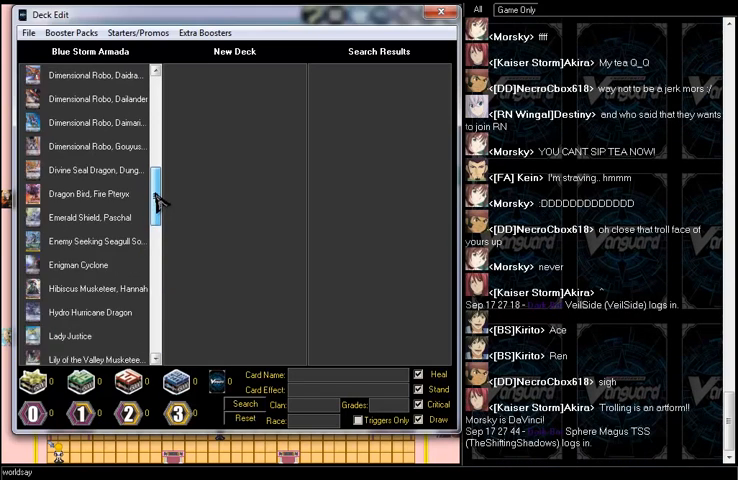
pyautogui.scroll(3)
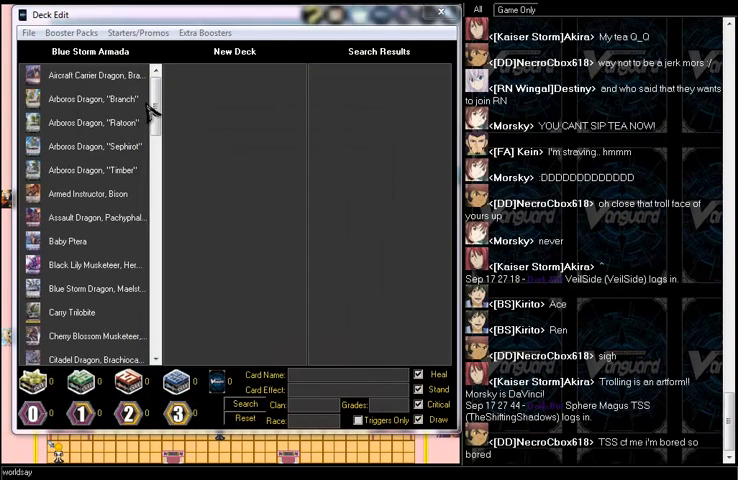
pyautogui.scroll(-3)
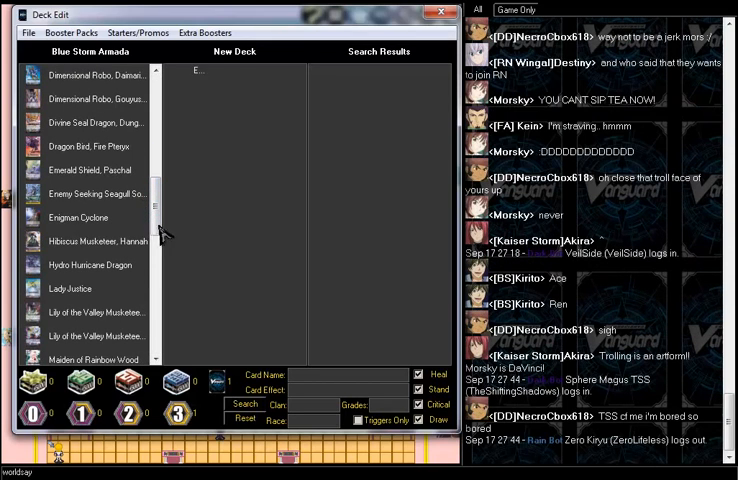
# Remove the grade 3 card from the New Deck and scroll the booster list back toward the top
pyautogui.doubleClick(78, 217)
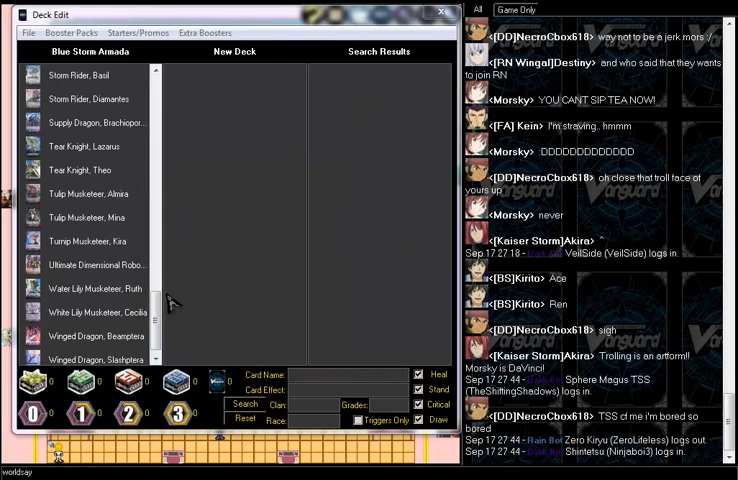
pyautogui.scroll(3)
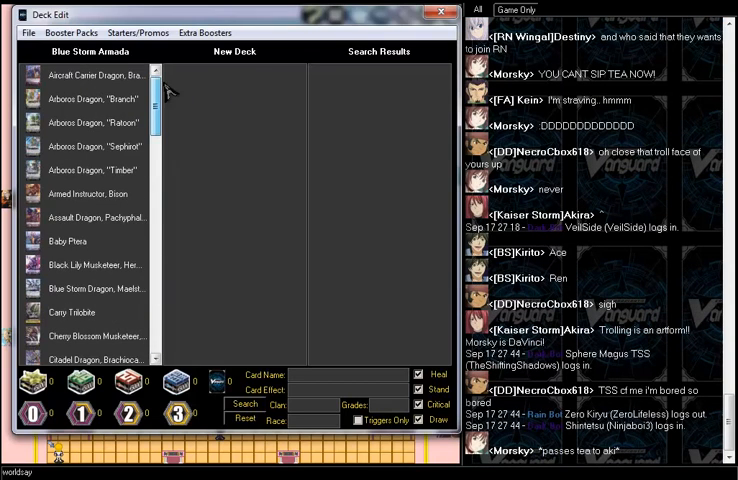
pyautogui.scroll(-3)
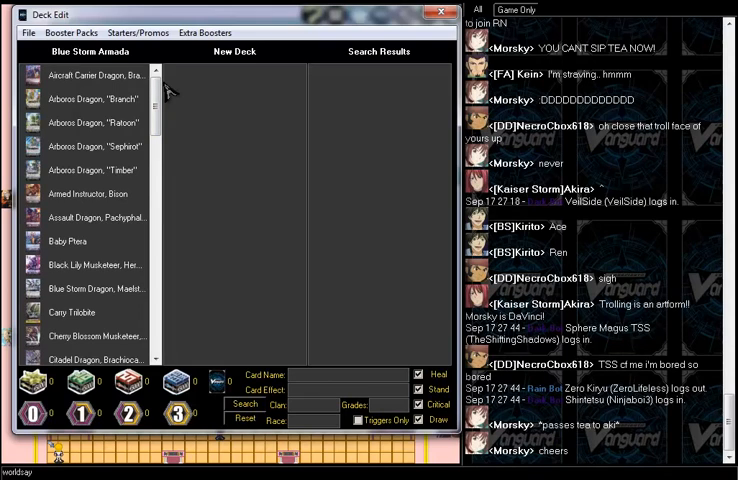
pyautogui.scroll(-3)
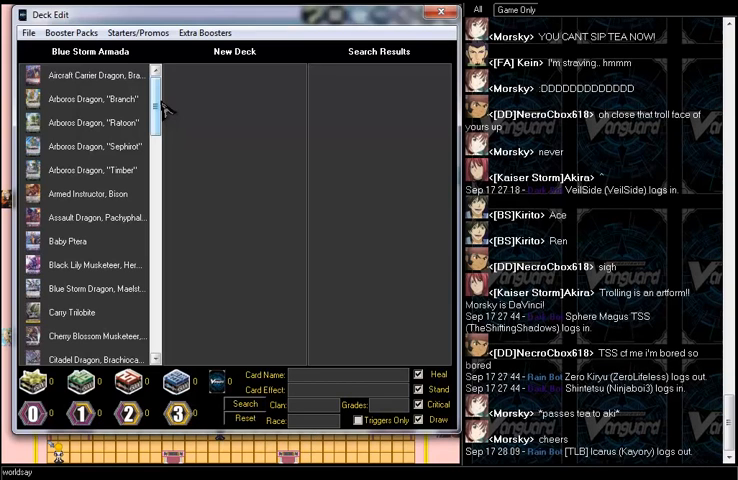
pyautogui.scroll(-3)
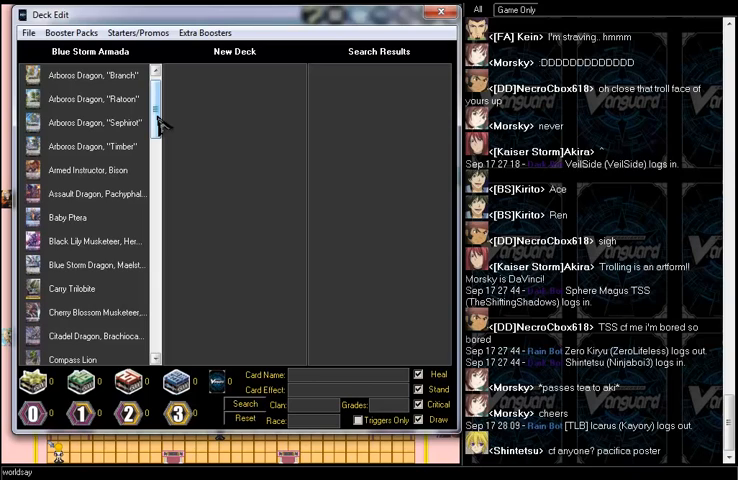
pyautogui.scroll(3)
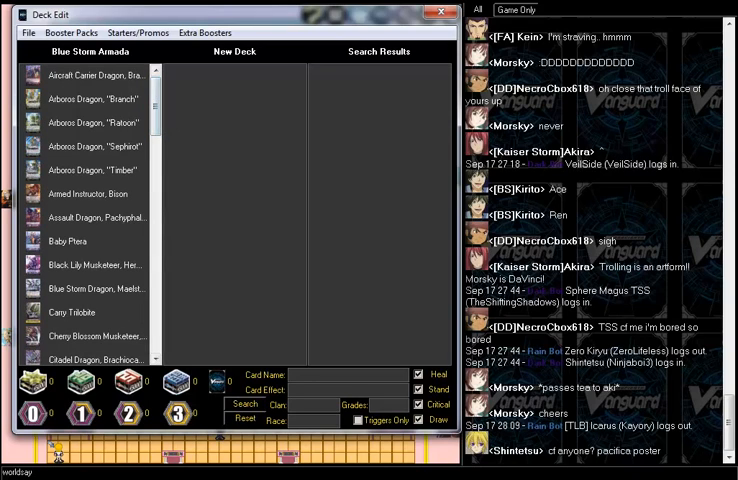